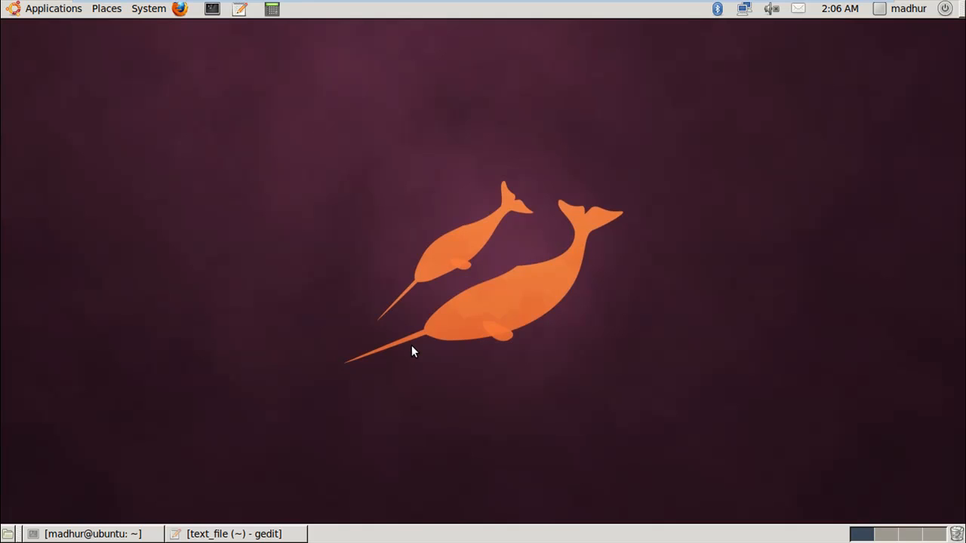
{"action": "mouse_move", "coordinate": [252, 407]}
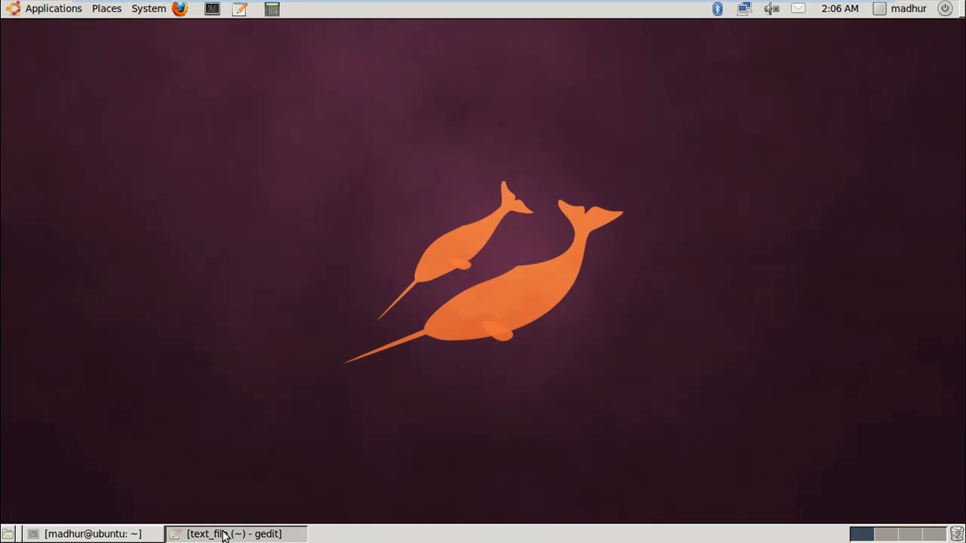
Bring the text_file gedit window with the song lyrics to the front.
{"action": "left_click", "coordinate": [226, 535]}
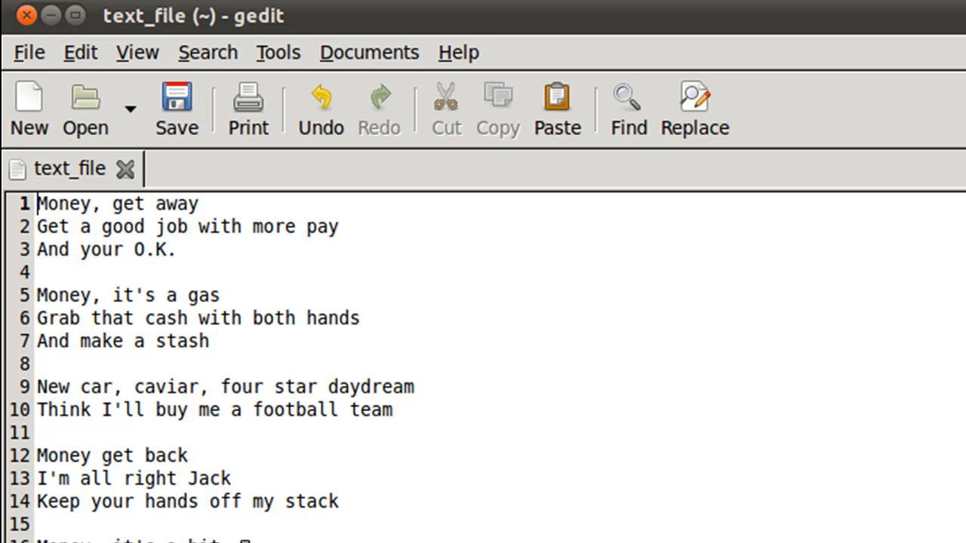
{"action": "mouse_move", "coordinate": [124, 359]}
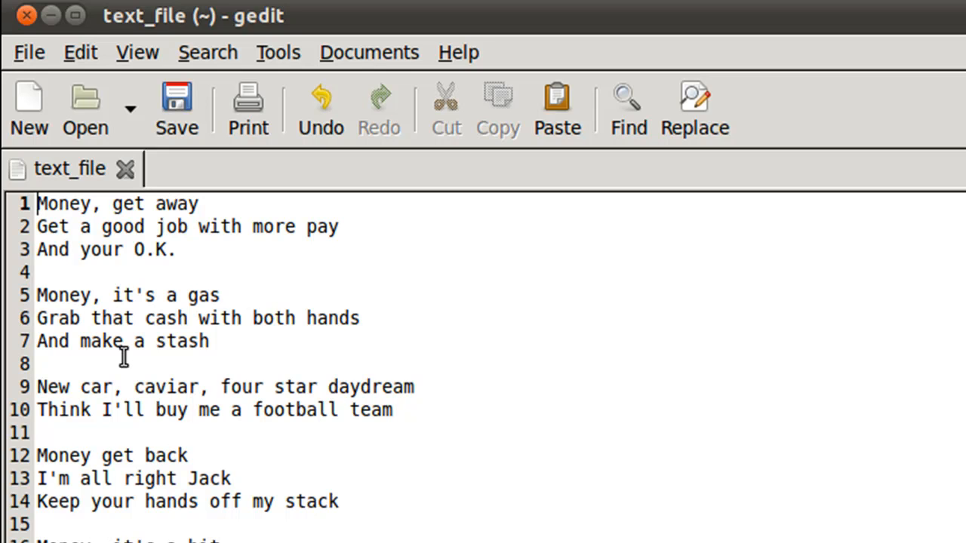
{"action": "mouse_move", "coordinate": [48, 17]}
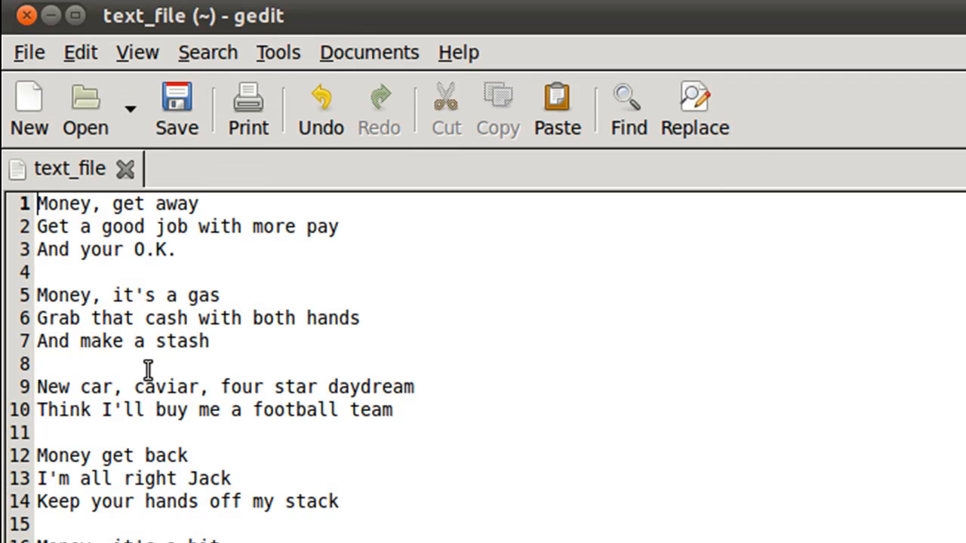
{"action": "mouse_move", "coordinate": [182, 454]}
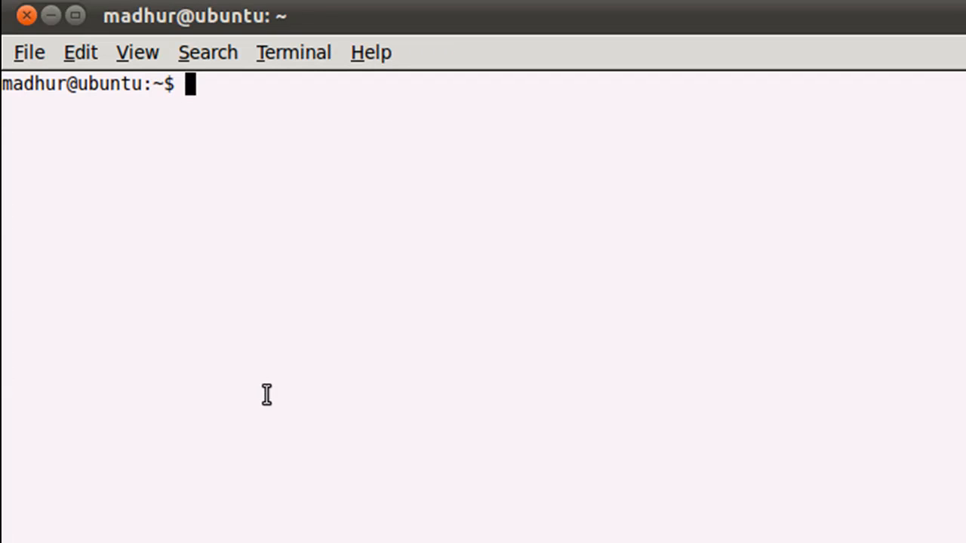
Enter grep money text_file and spot the capitalized 'Money' in gedit's line 1.
{"action": "type", "text": "grep"}
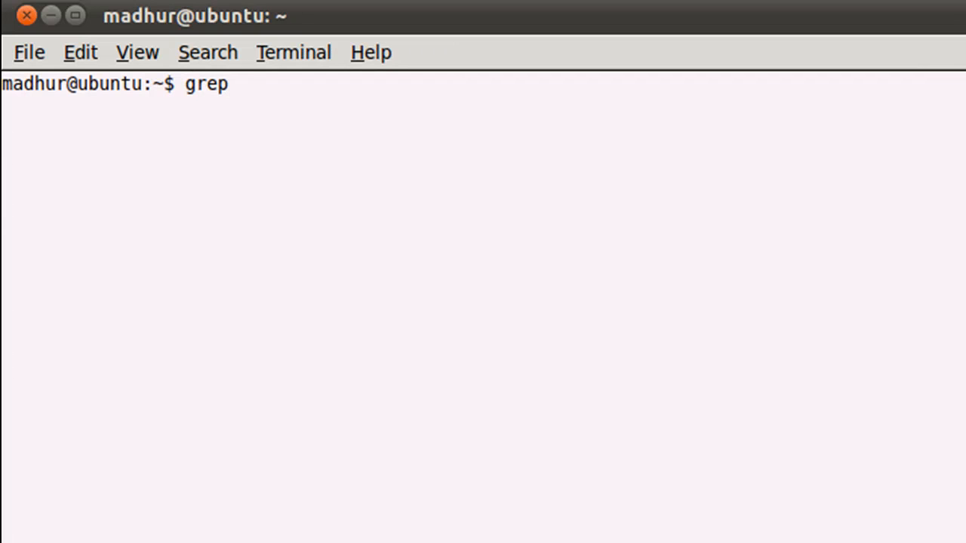
{"action": "type", "text": "\" \""}
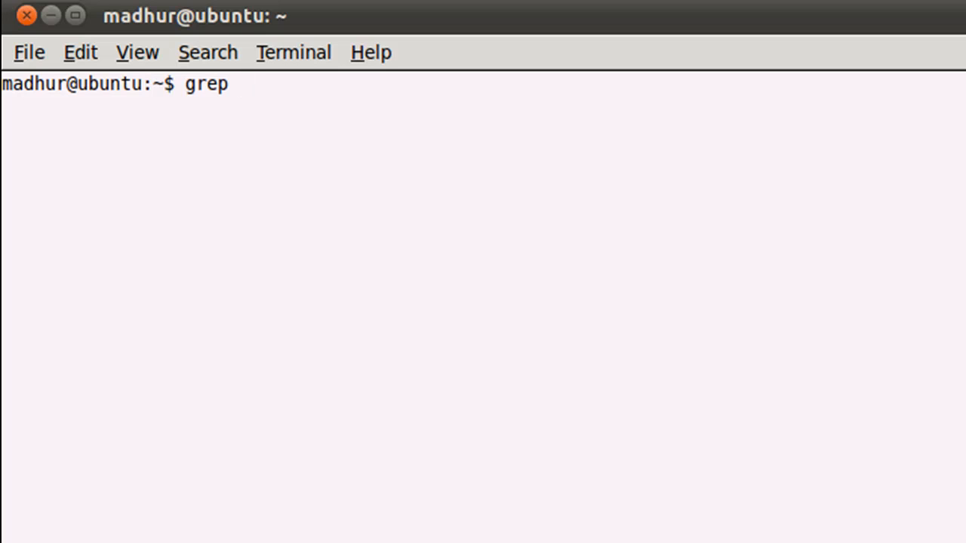
{"action": "type", "text": "\" \""}
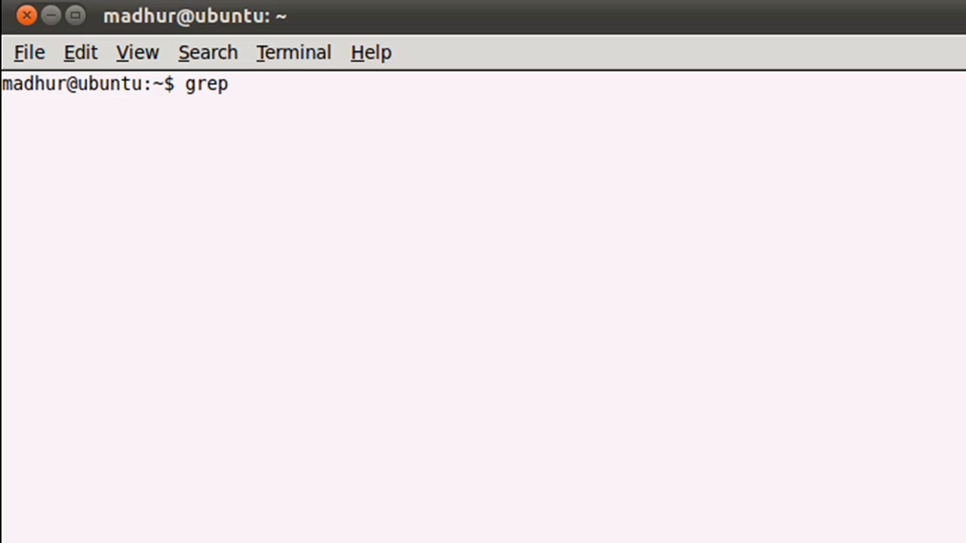
{"action": "type", "text": "mo"}
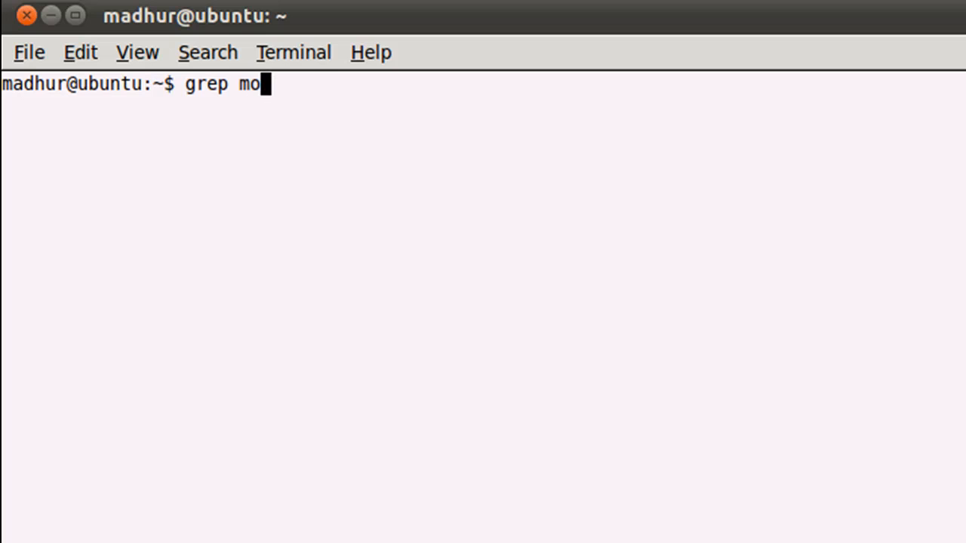
{"action": "type", "text": "ney"}
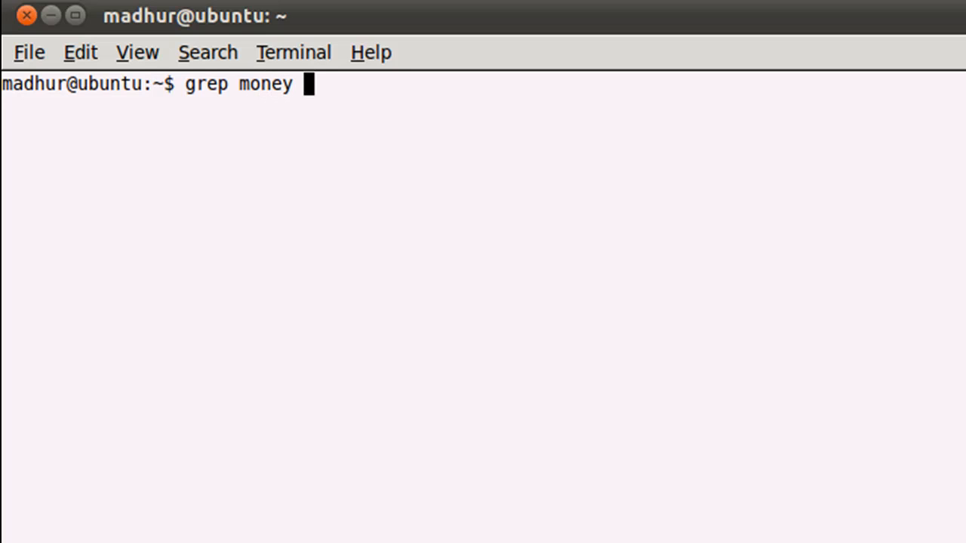
{"action": "type", "text": "text"}
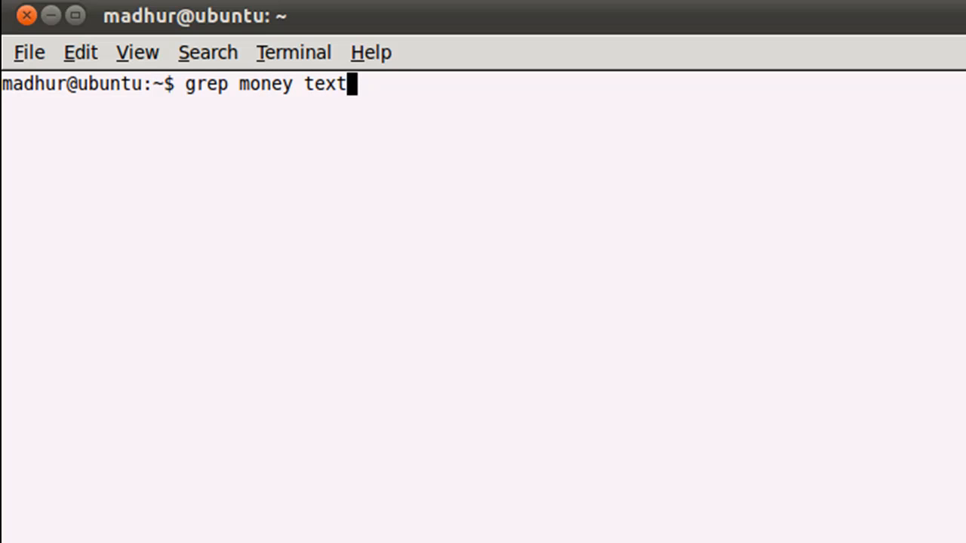
{"action": "type", "text": "_file"}
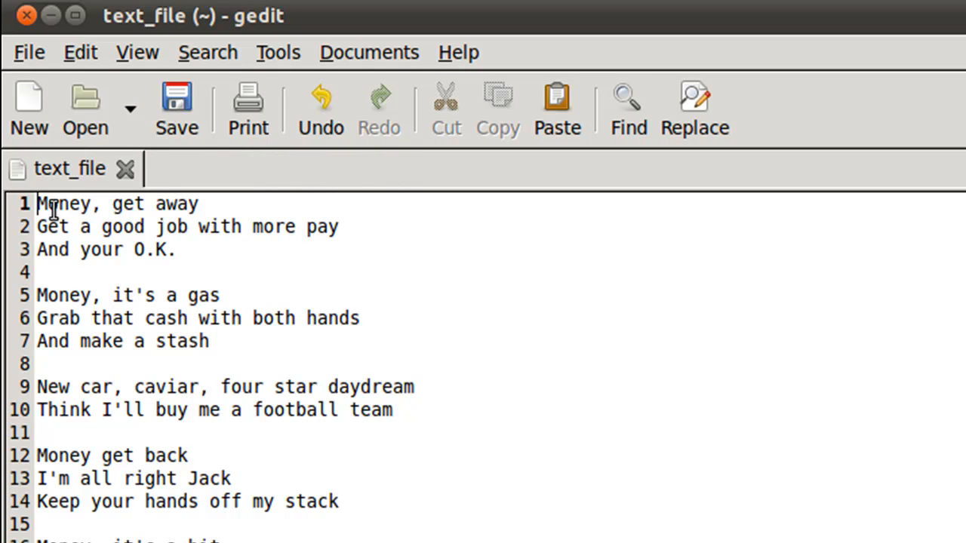
{"action": "double_click", "coordinate": [51, 204]}
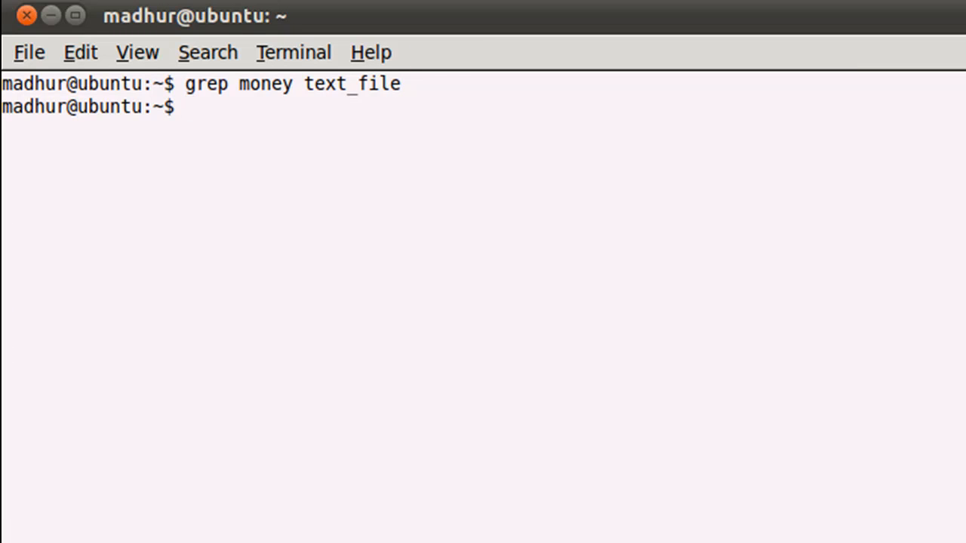
Rerun the money search with -i to match it case-insensitively.
{"action": "type", "text": "grep money text_file"}
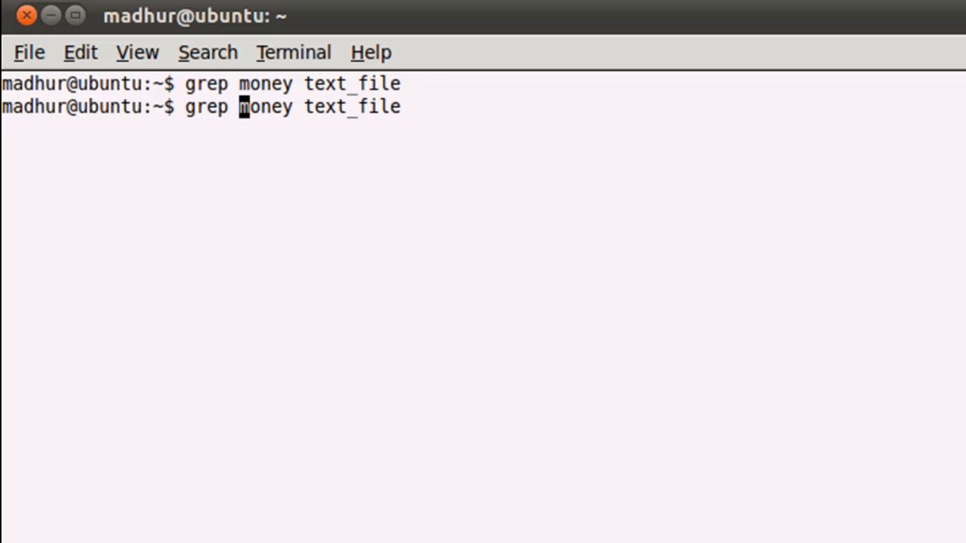
{"action": "type", "text": "-i"}
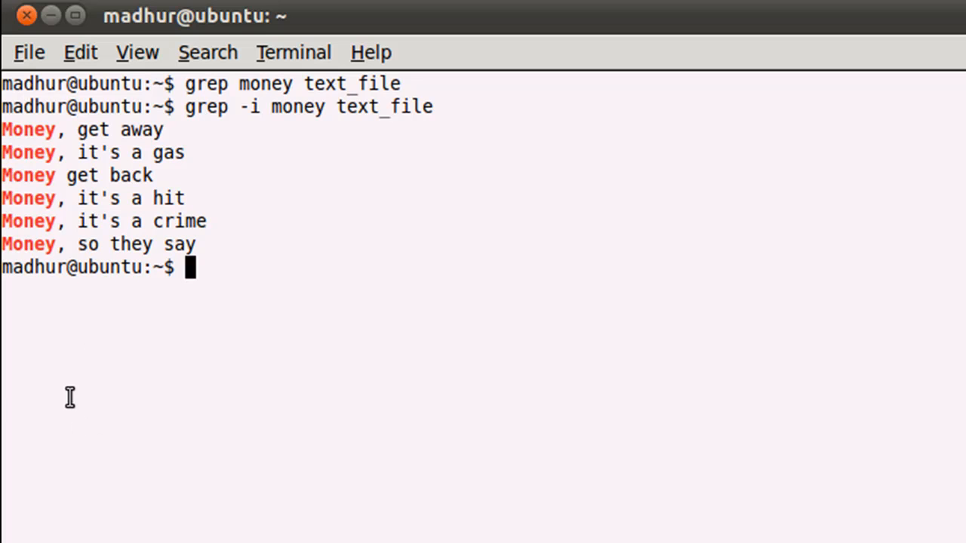
{"action": "mouse_move", "coordinate": [25, 140]}
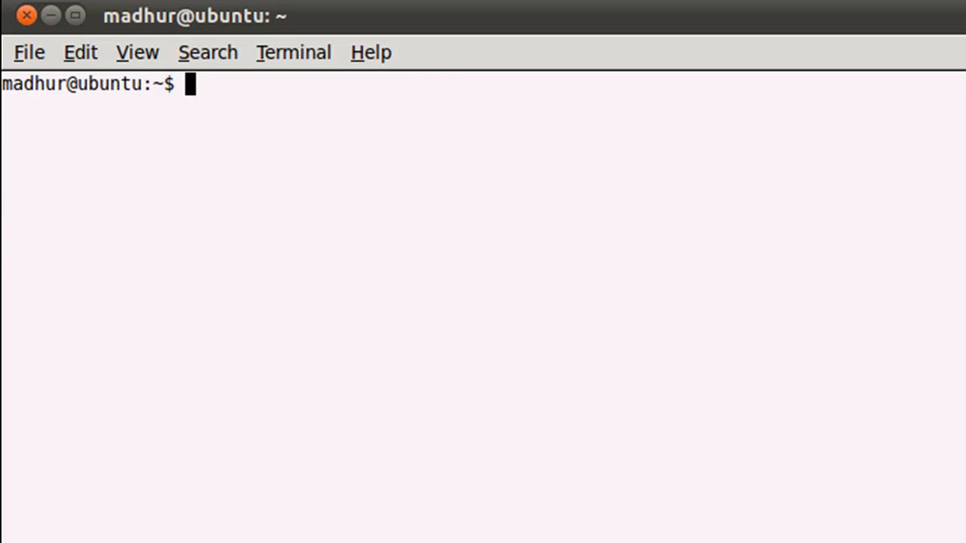
Run grep -i -n money text_file to show the Money lines with line numbers.
{"action": "type", "text": "grep -i money text_file"}
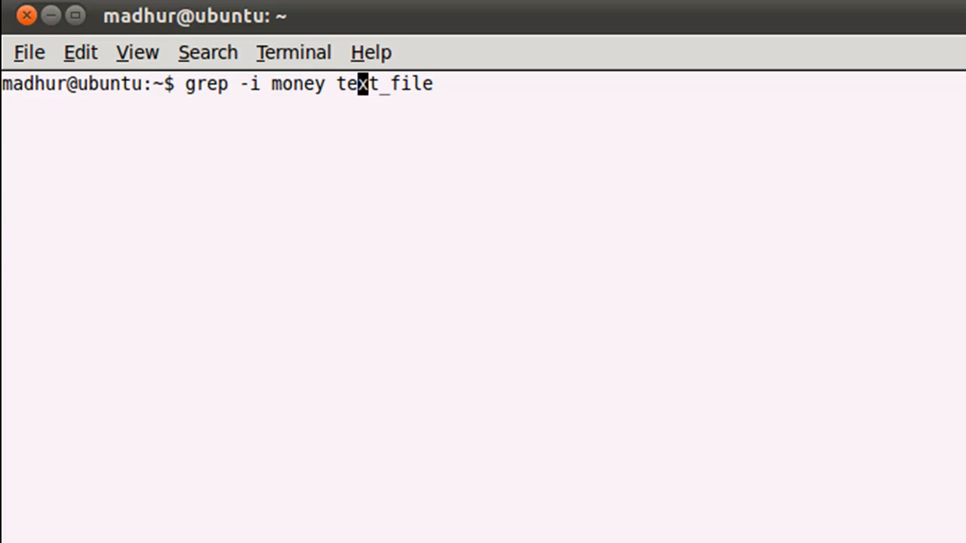
{"action": "type", "text": "-n"}
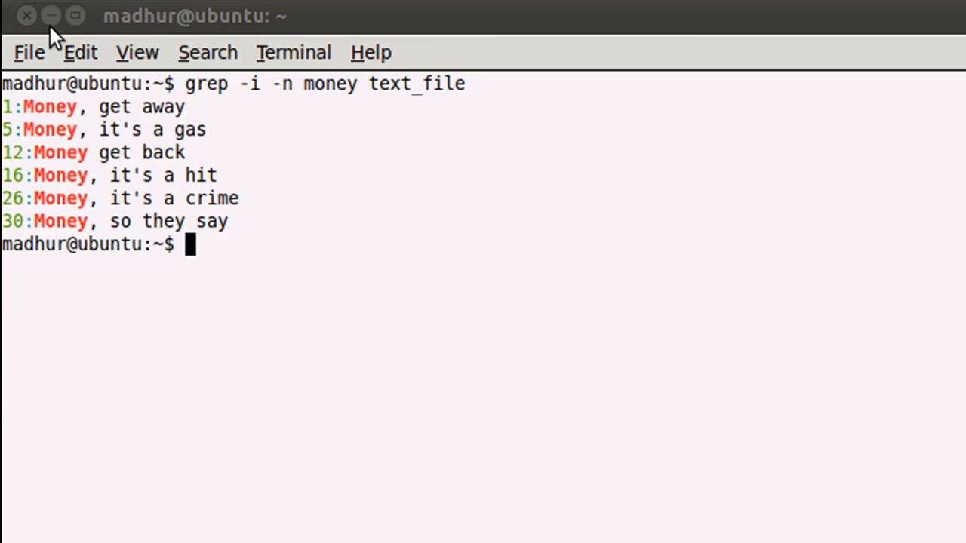
{"action": "mouse_move", "coordinate": [45, 198]}
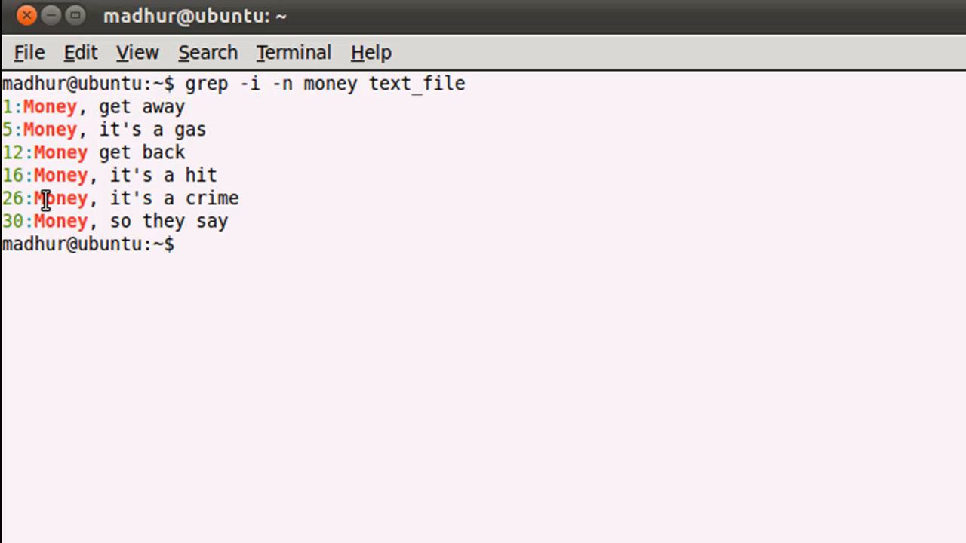
{"action": "left_click", "coordinate": [189, 244]}
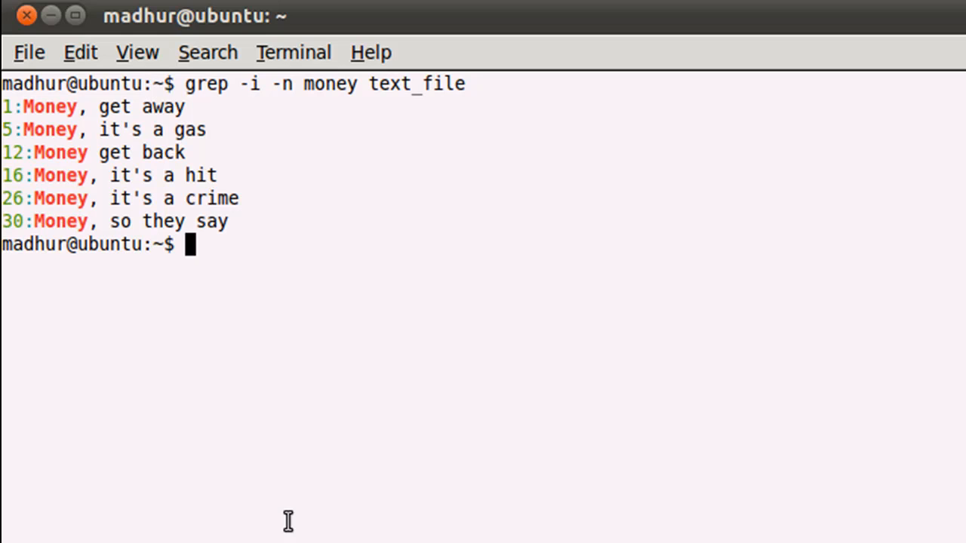
{"action": "type", "text": "grep -i -n money text_file"}
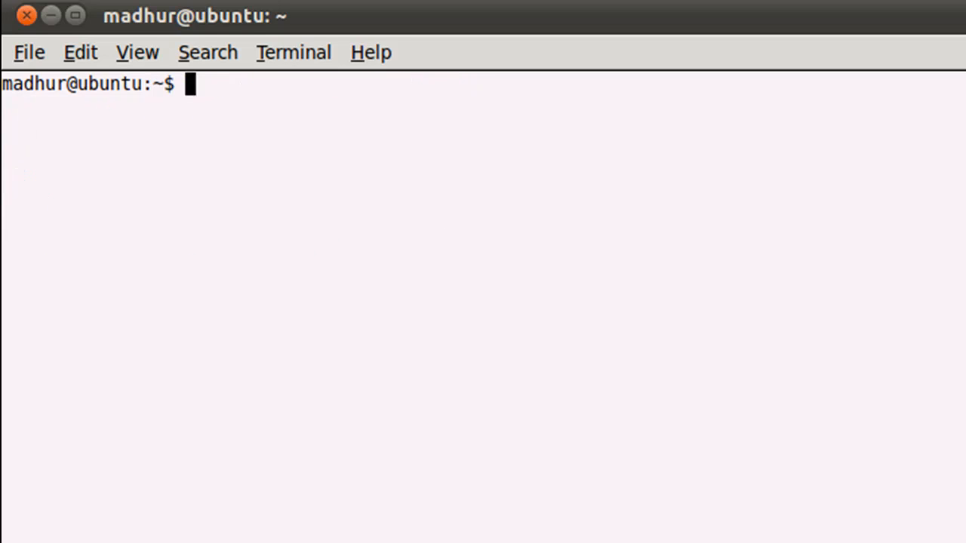
Count the case-insensitive money matches with -c (6), then add -v to the command.
{"action": "type", "text": "grep -i -n money text_file"}
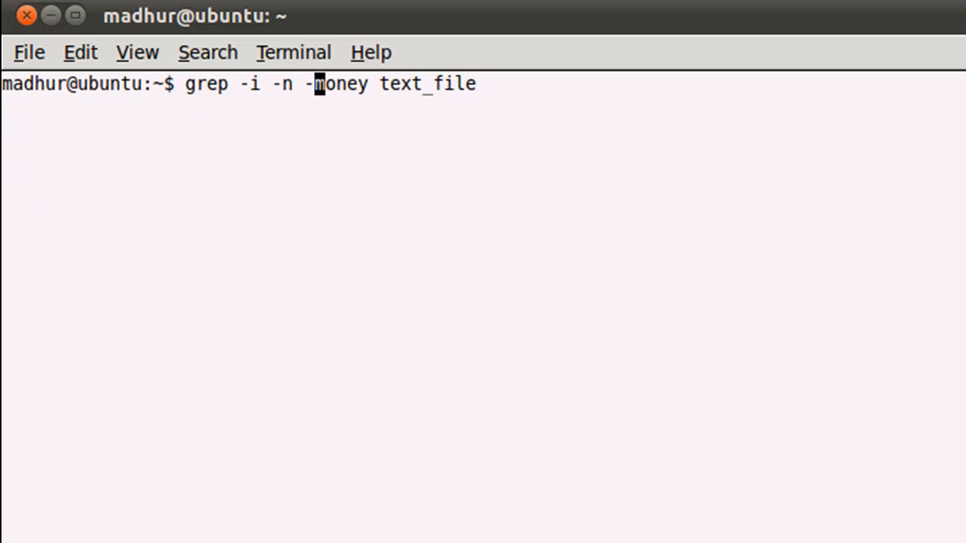
{"action": "type", "text": "c"}
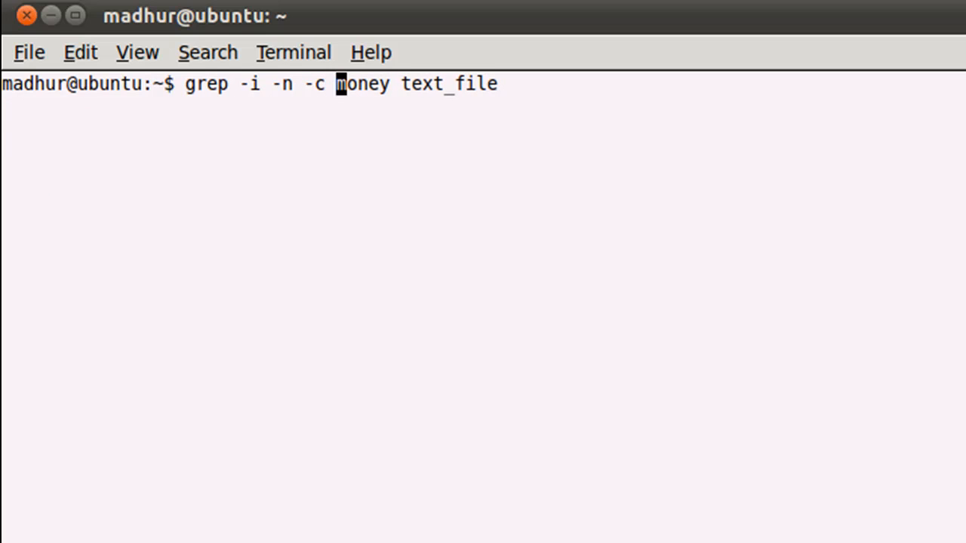
{"action": "key", "text": "Return"}
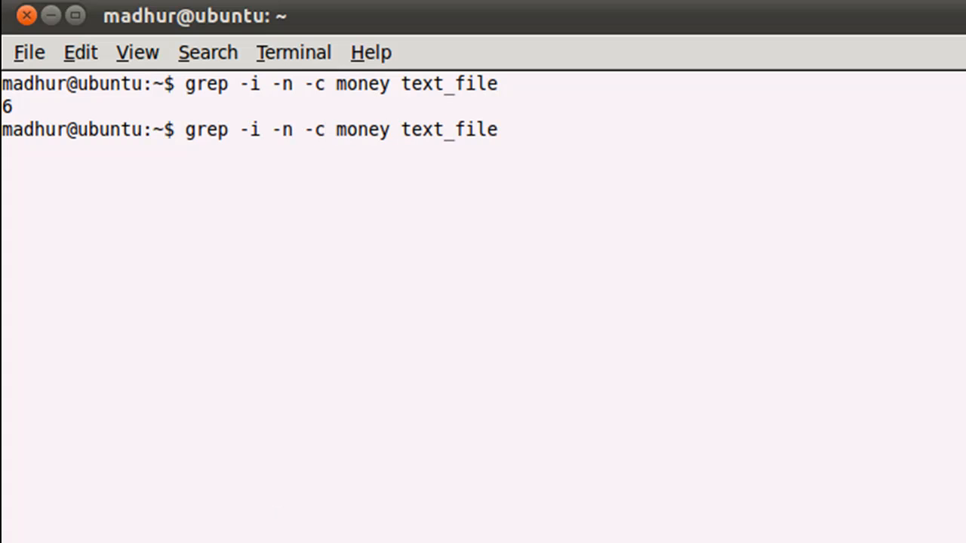
{"action": "type", "text": "-v"}
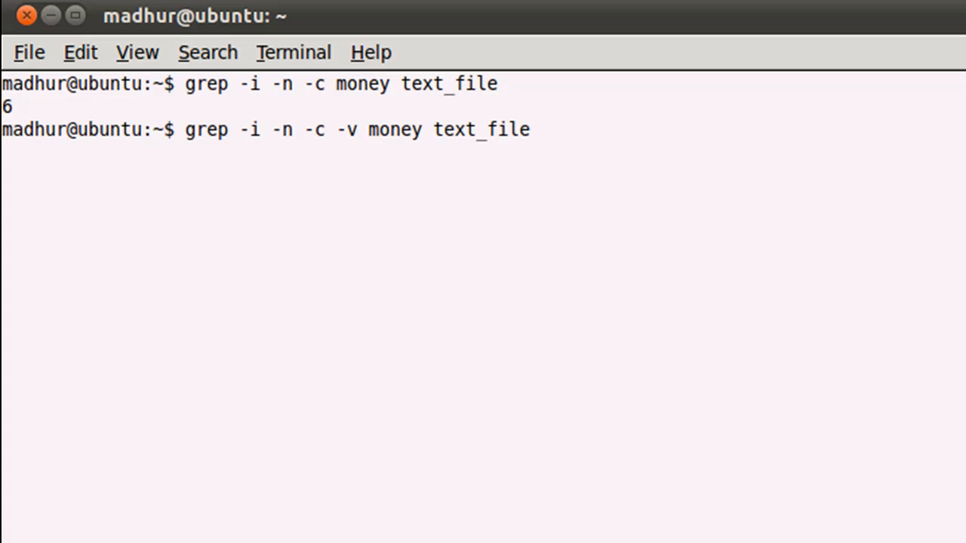
{"action": "key", "text": "Return"}
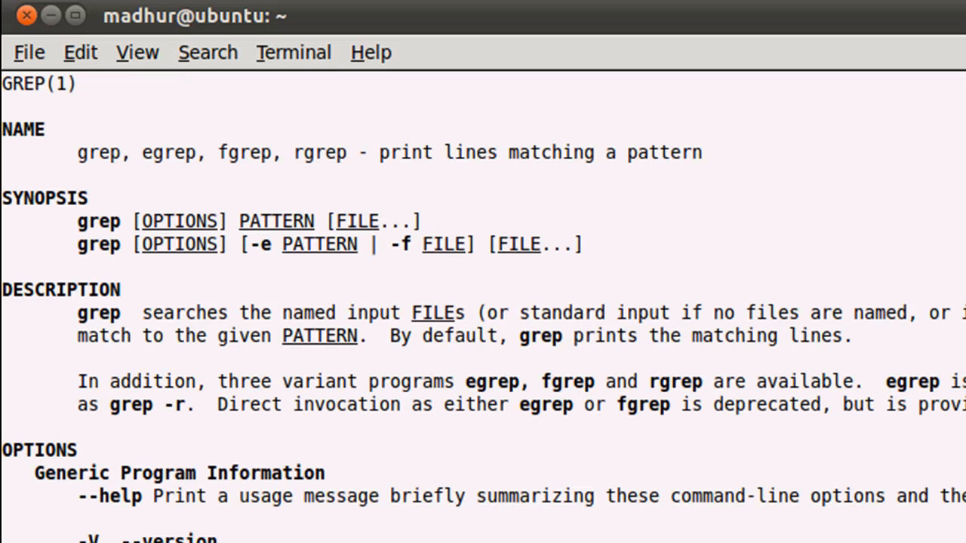
{"action": "mouse_move", "coordinate": [298, 534]}
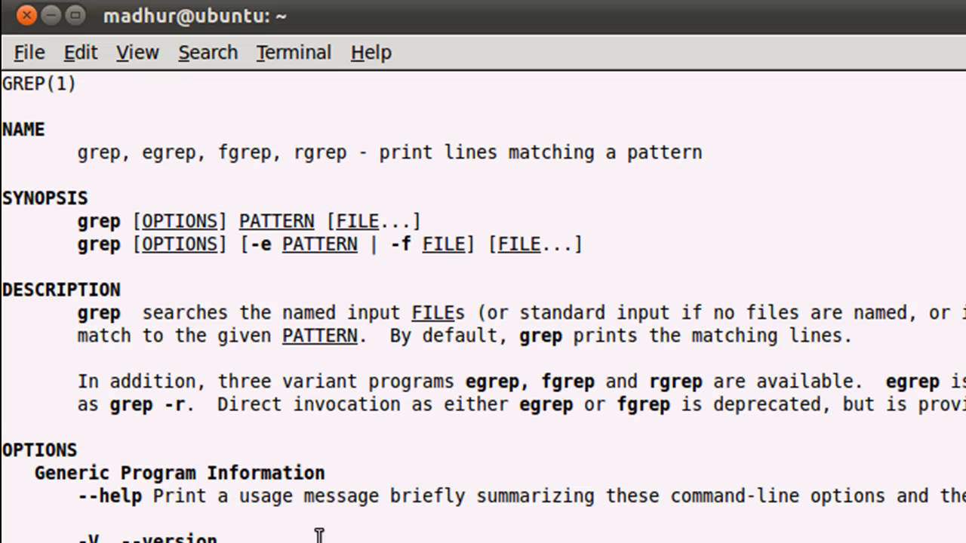
Scroll through the grep man page's option descriptions, then quit it.
{"action": "scroll", "scroll_direction": "down", "scroll_amount": 3}
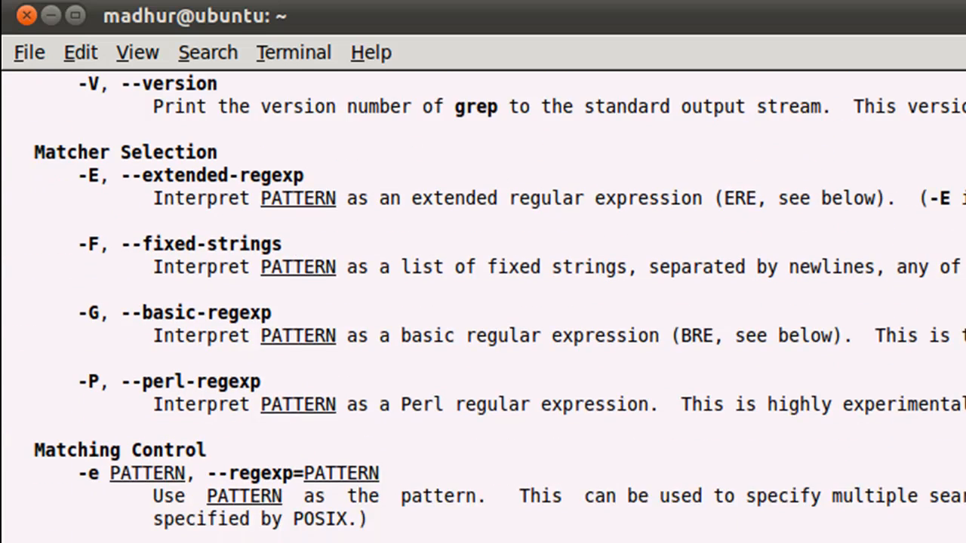
{"action": "scroll", "scroll_direction": "down", "scroll_amount": 3}
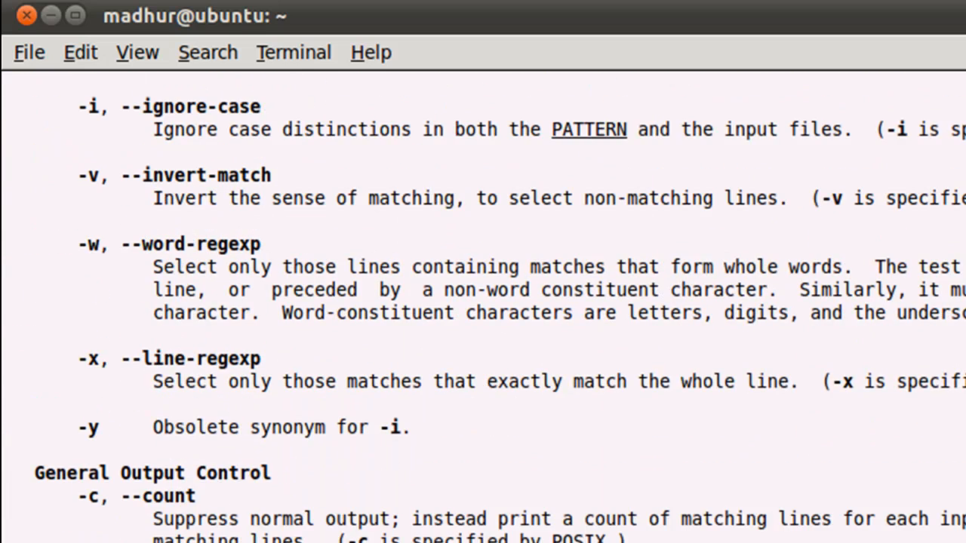
{"action": "scroll", "scroll_direction": "down", "scroll_amount": 3}
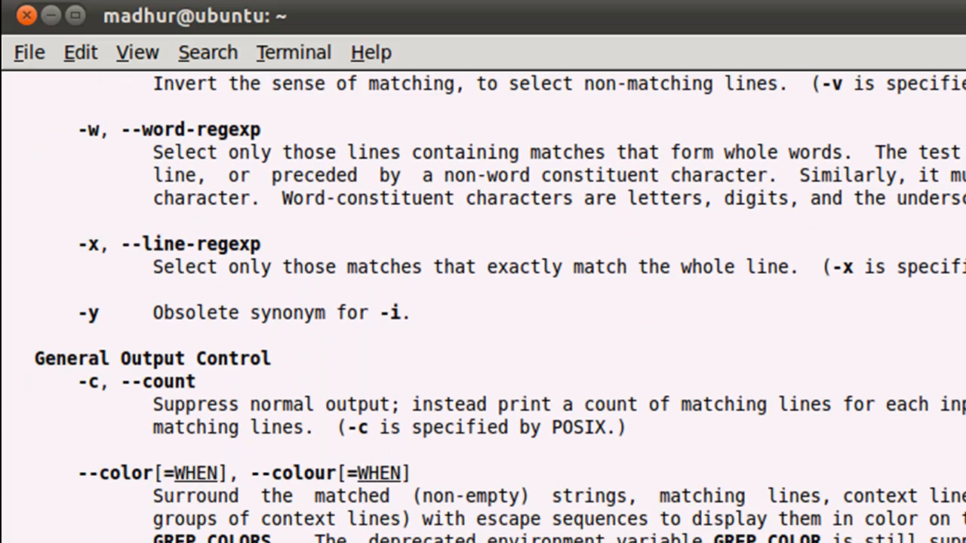
{"action": "scroll", "scroll_direction": "down", "scroll_amount": 3}
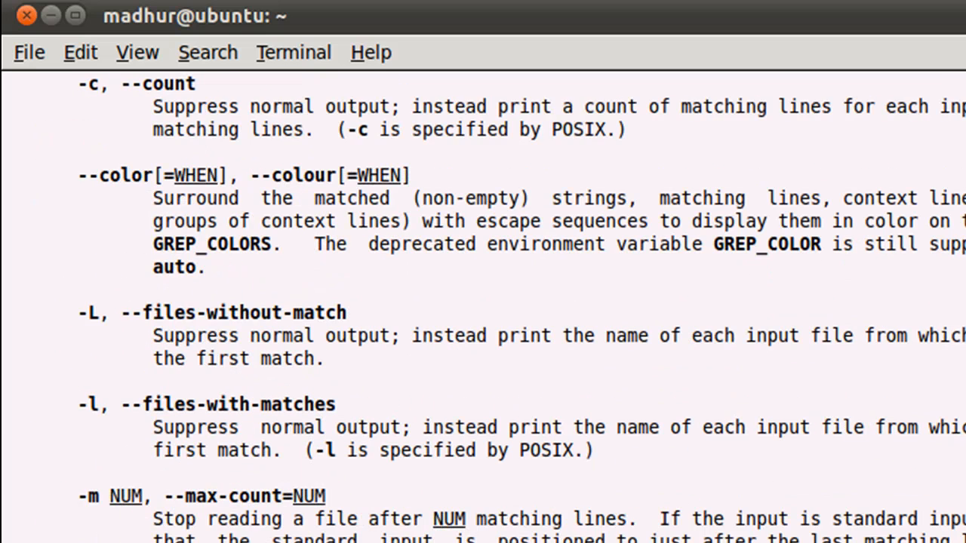
{"action": "key", "text": "q"}
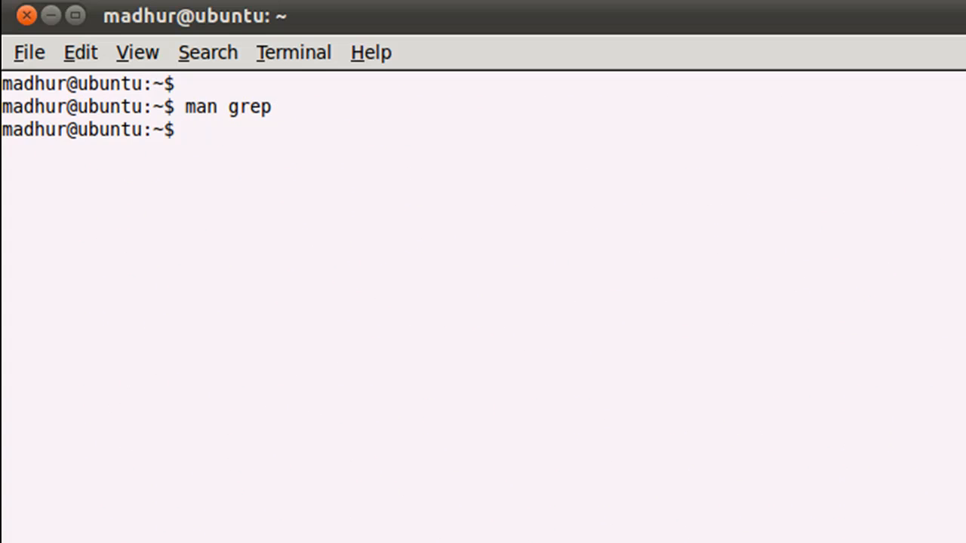